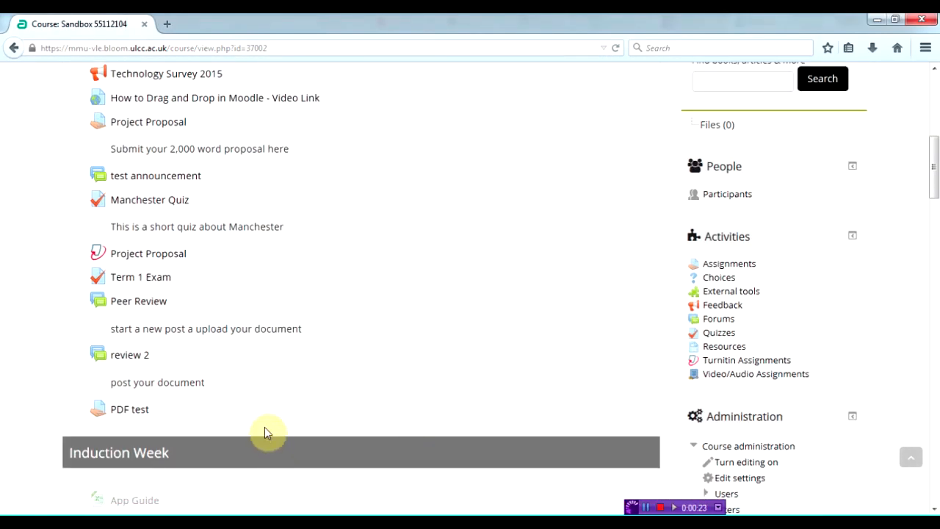
- Open the PDF test assignment's submissions and start grading Dummy Student13
click(129, 409)
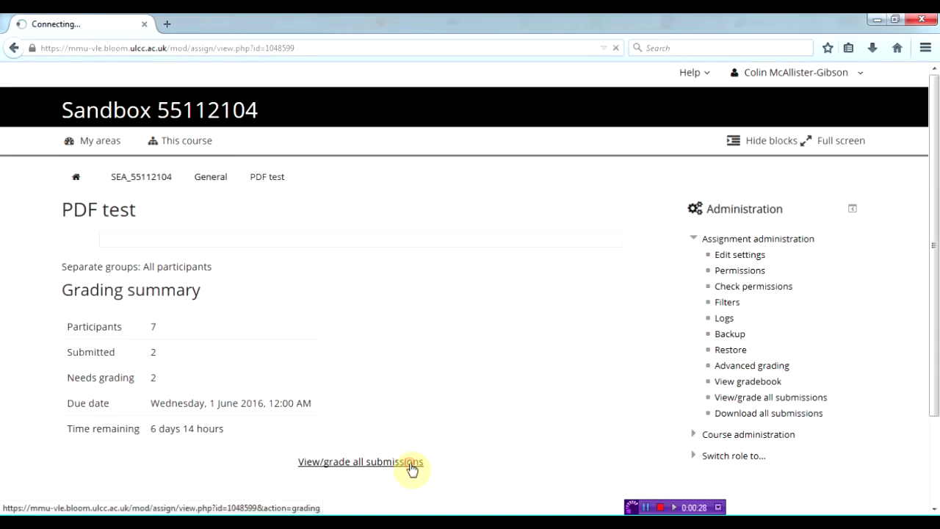
click(361, 462)
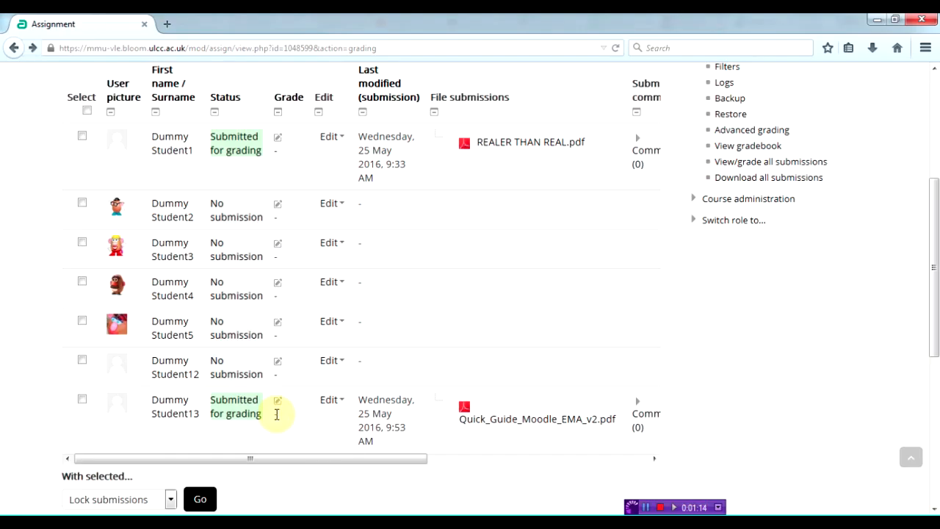
mouse_move(278, 404)
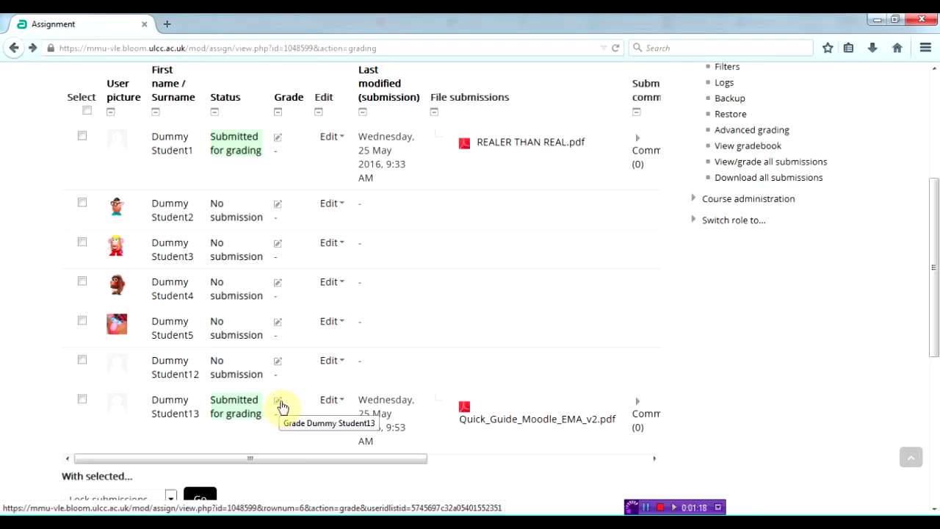
click(278, 403)
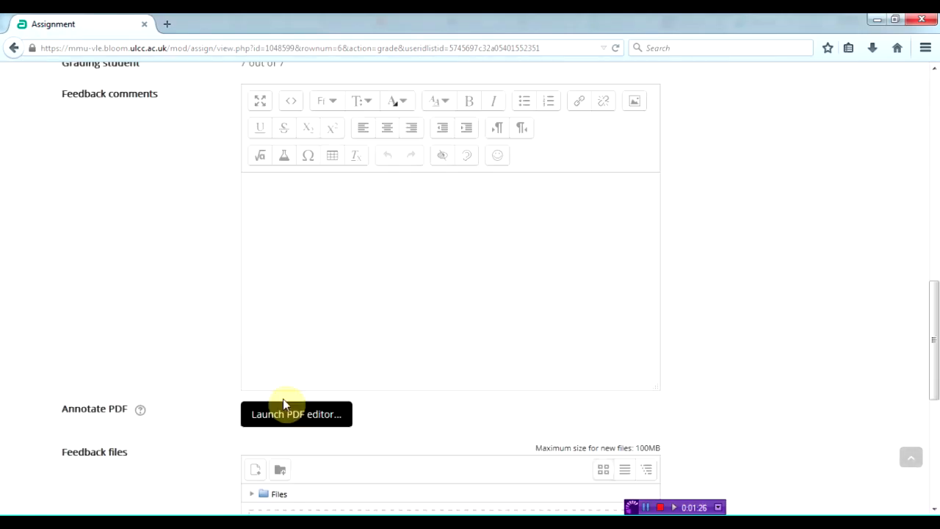
mouse_move(326, 424)
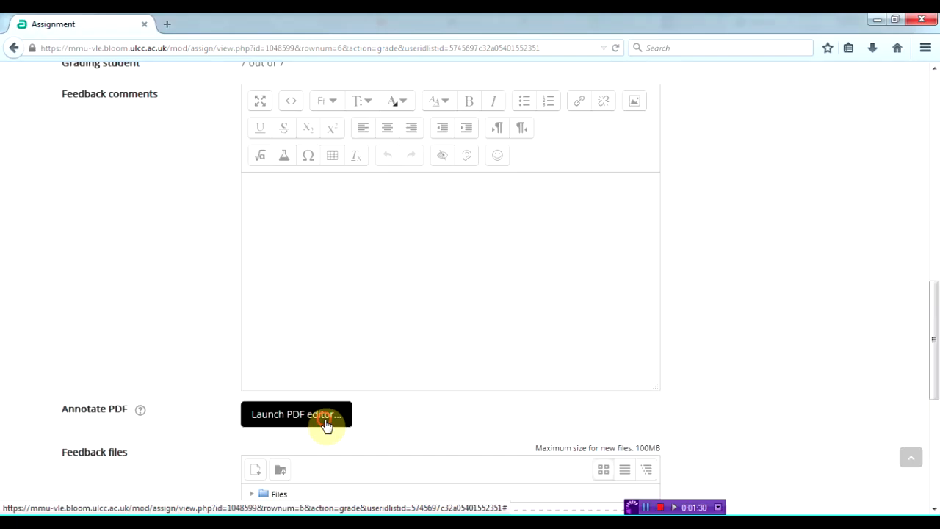
- Launch the PDF editor on the submission and pick the highlighter for page 1 phrases
click(297, 413)
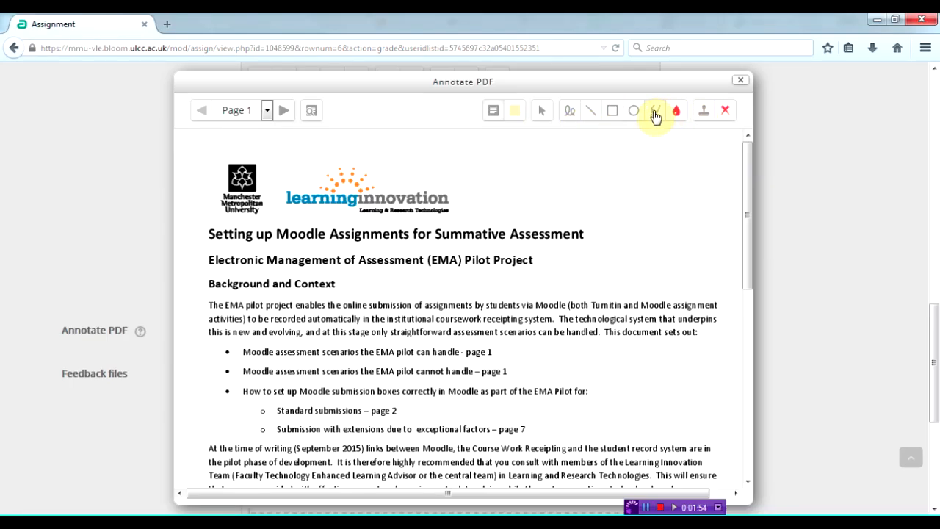
click(654, 110)
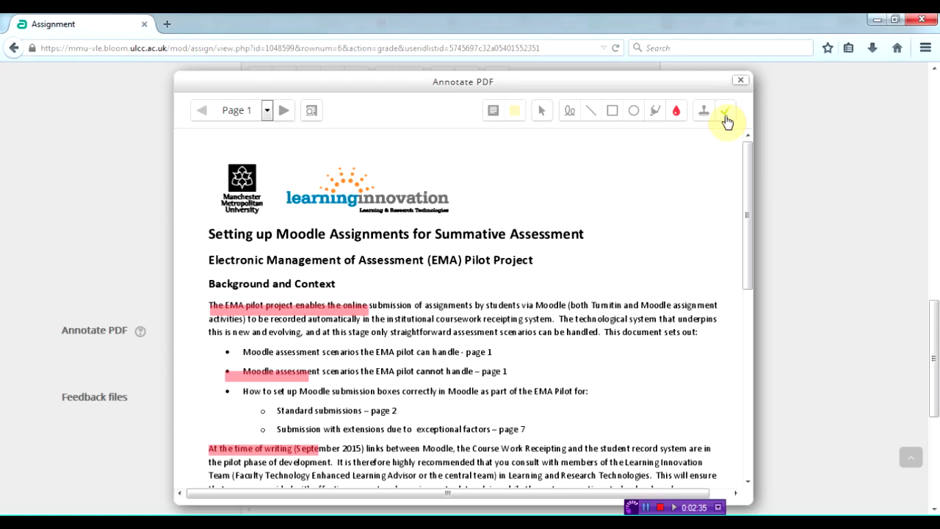
- Stamp the PDF, then save the annotated feedback with Save changes
click(725, 110)
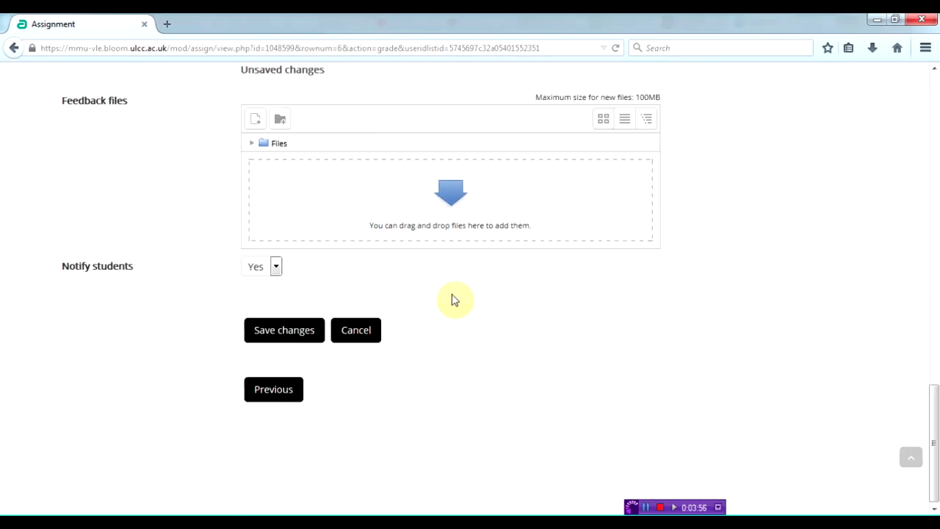
click(284, 329)
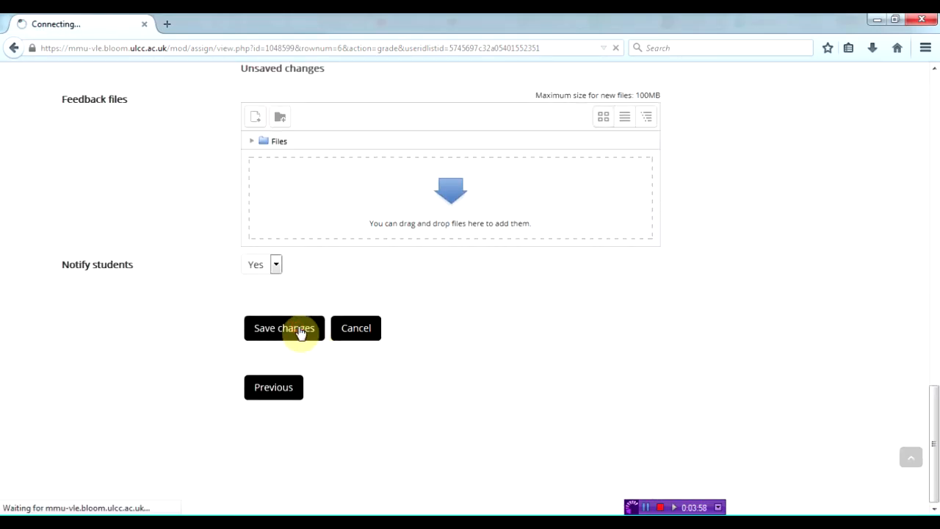